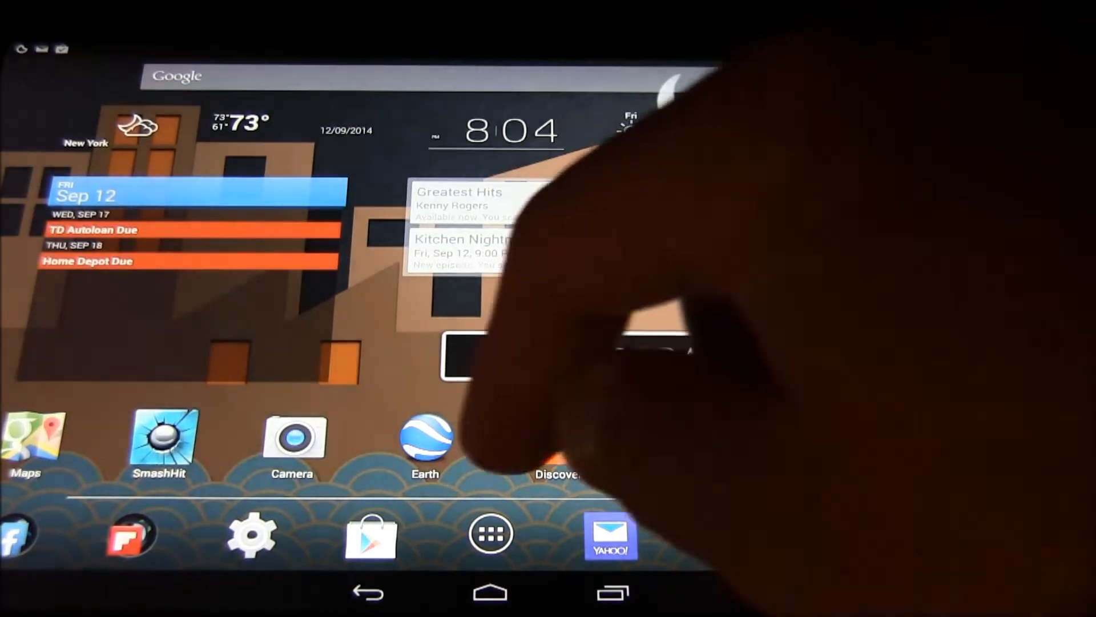
Launch the Settings app from the dock and scroll down to the accounts section.
left_click(251, 533)
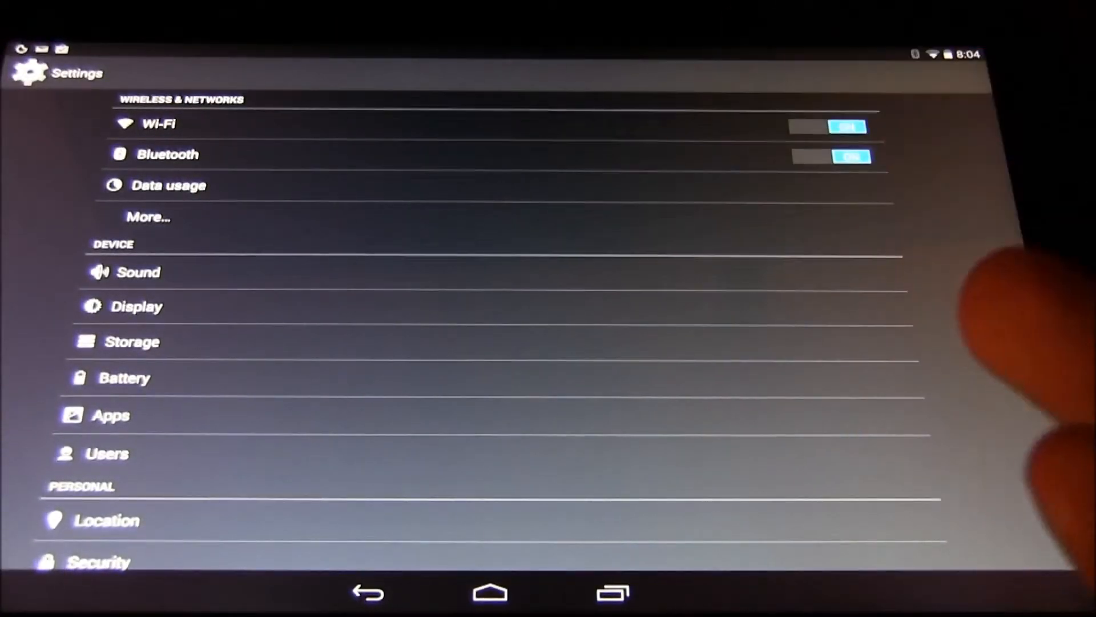
scroll("down", 3)
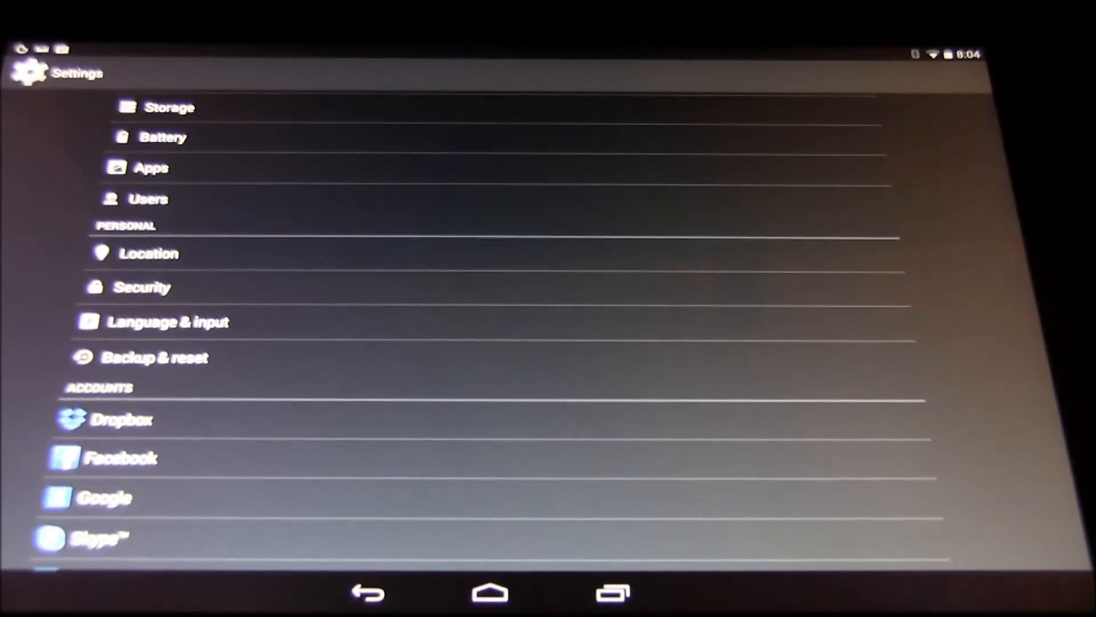
left_click(155, 357)
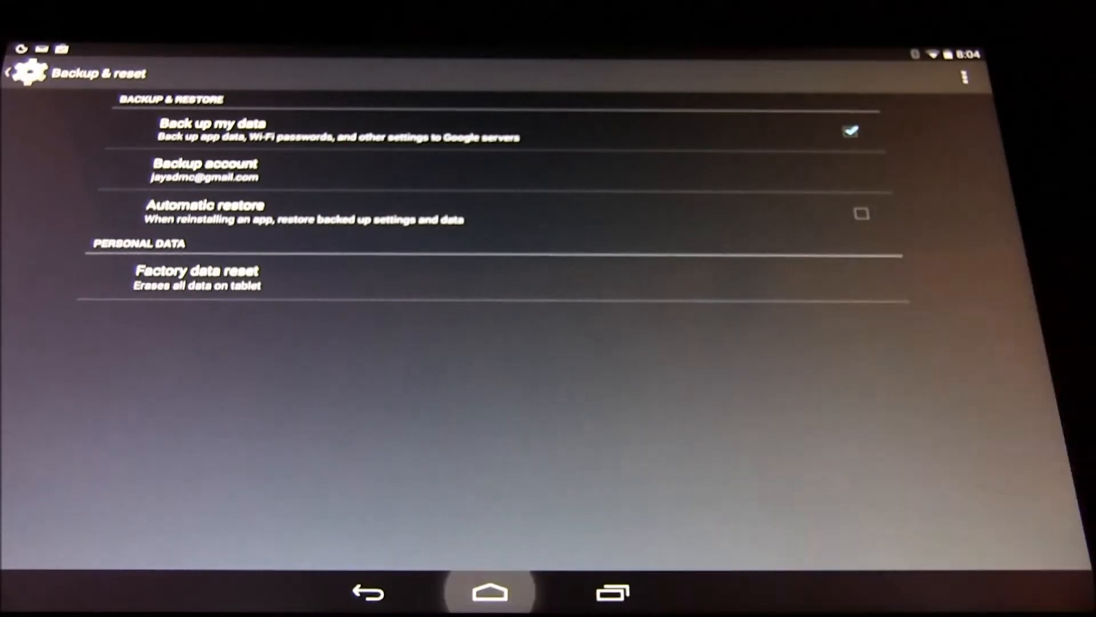
left_click(488, 593)
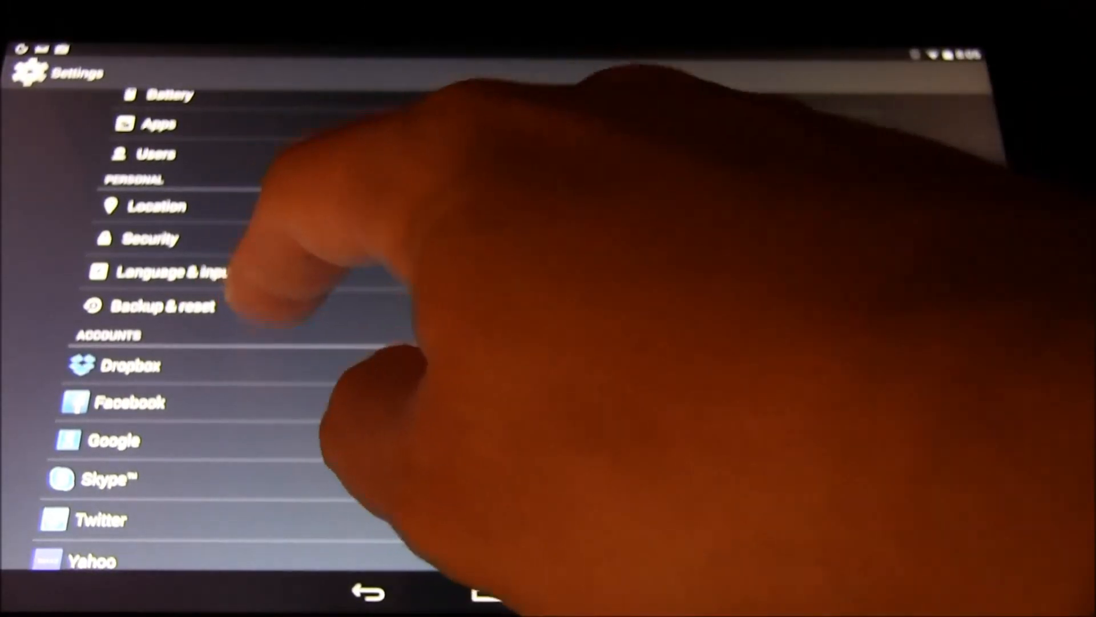
Go to Backup & reset under the Personal section of Settings.
left_click(166, 306)
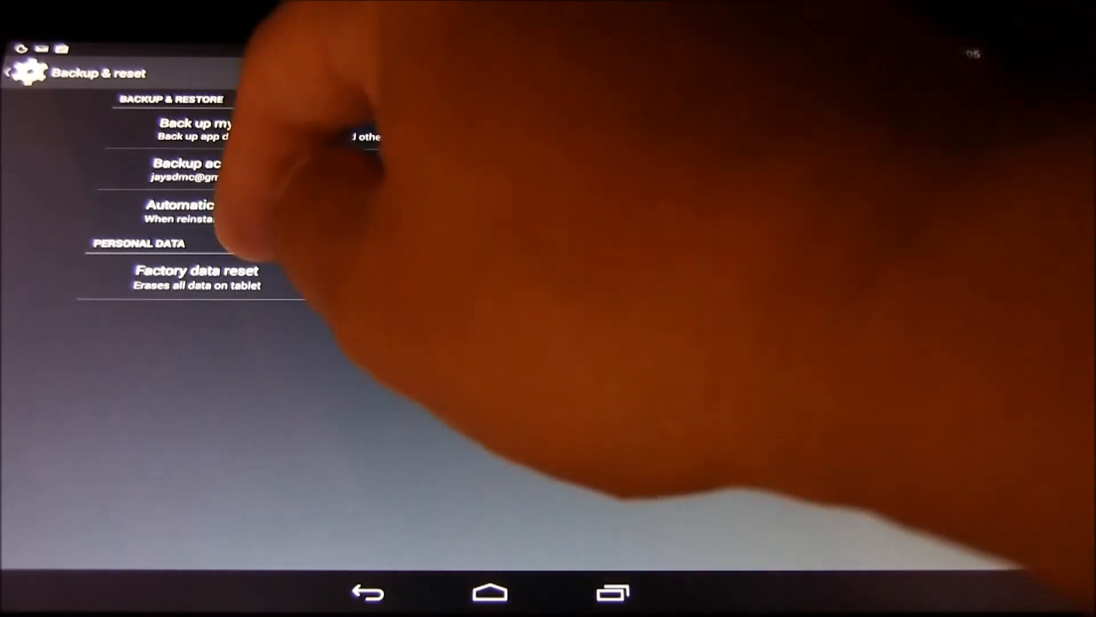
Run a Factory data reset, confirming Erase everything so the tablet wipes and reboots.
left_click(195, 269)
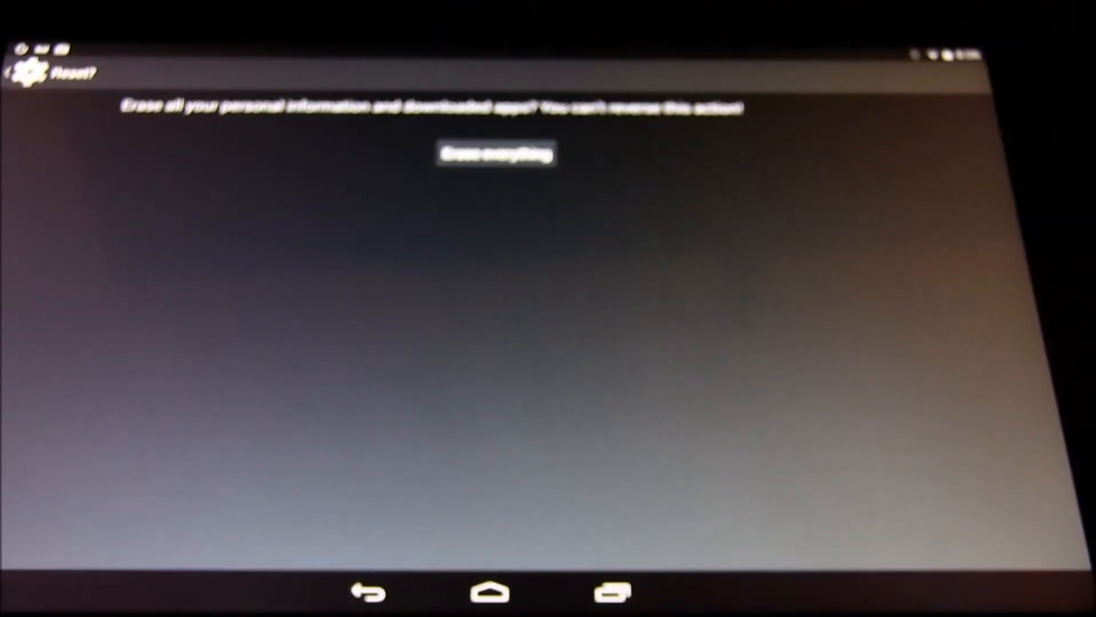
left_click(496, 153)
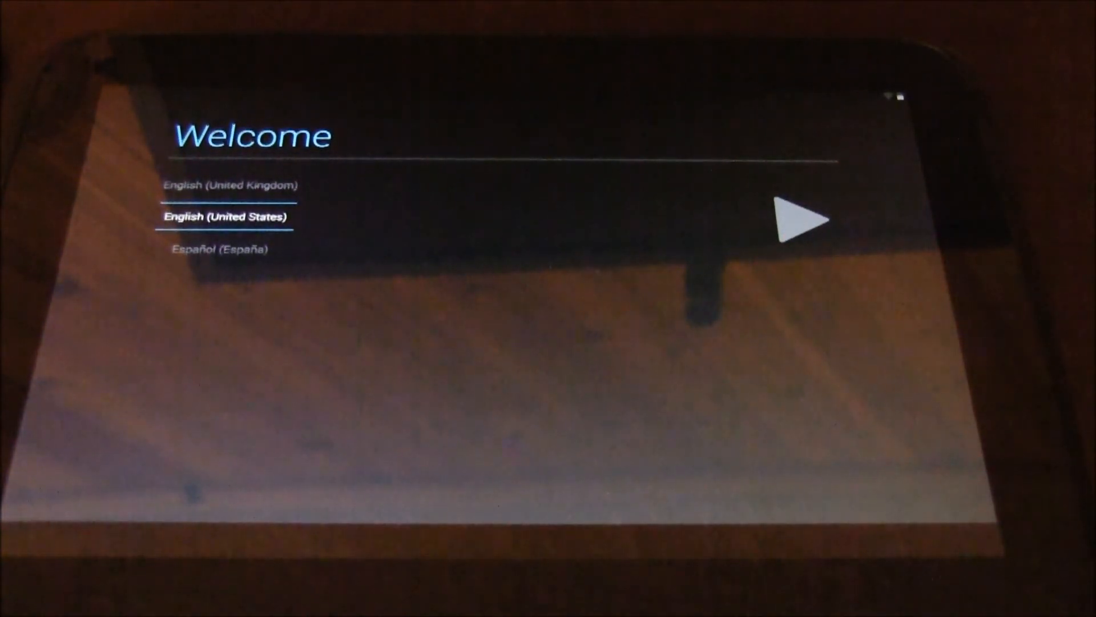
Continue past Welcome with English (United States) and scroll the Select Wi-Fi network list.
left_click(799, 219)
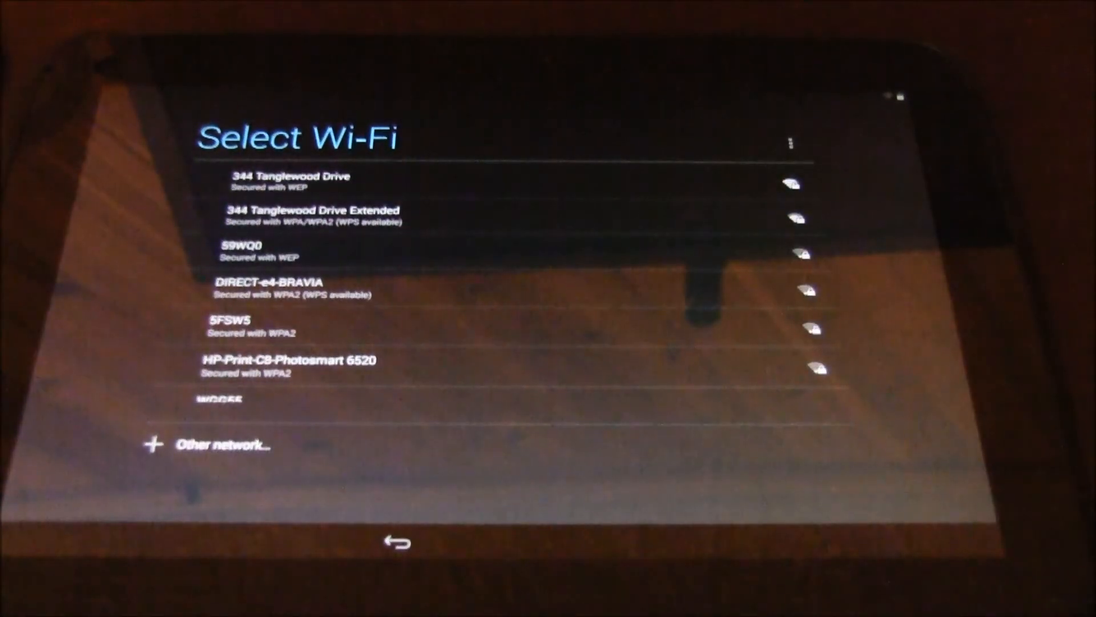
scroll("down", 3)
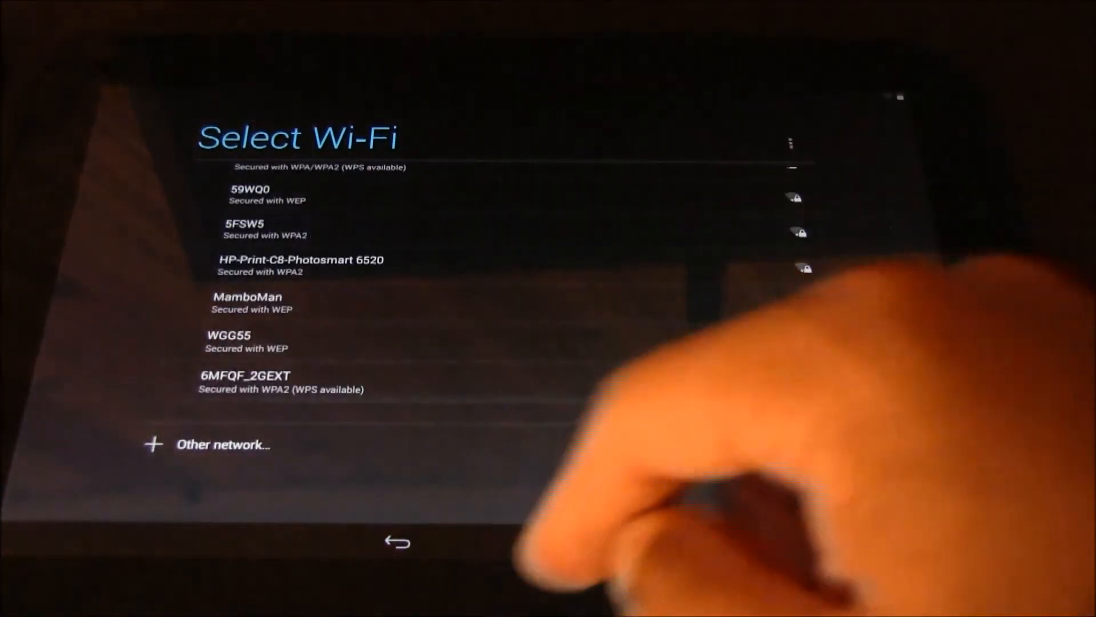